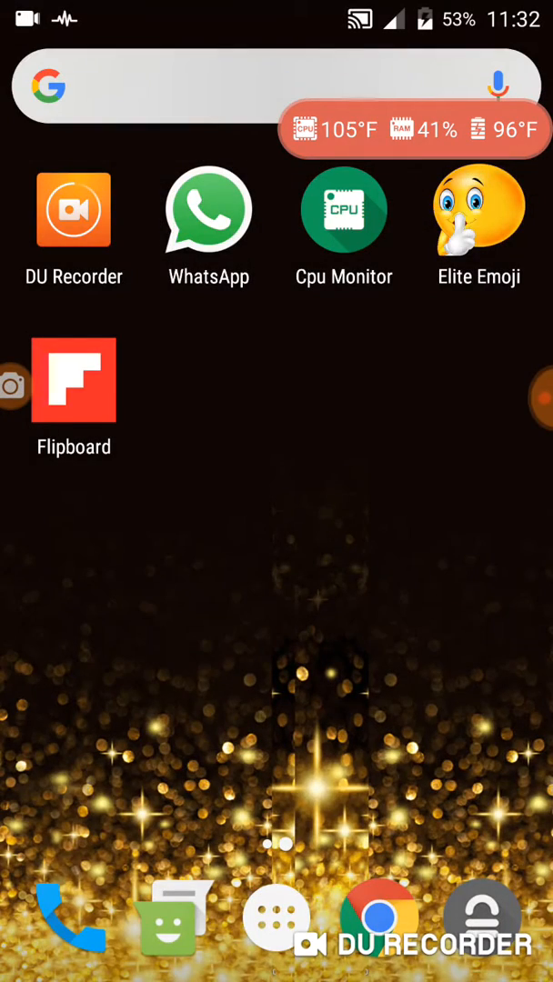
Show the camera's video viewfinder aimed at the MacBook's temperature monitor window
click(277, 917)
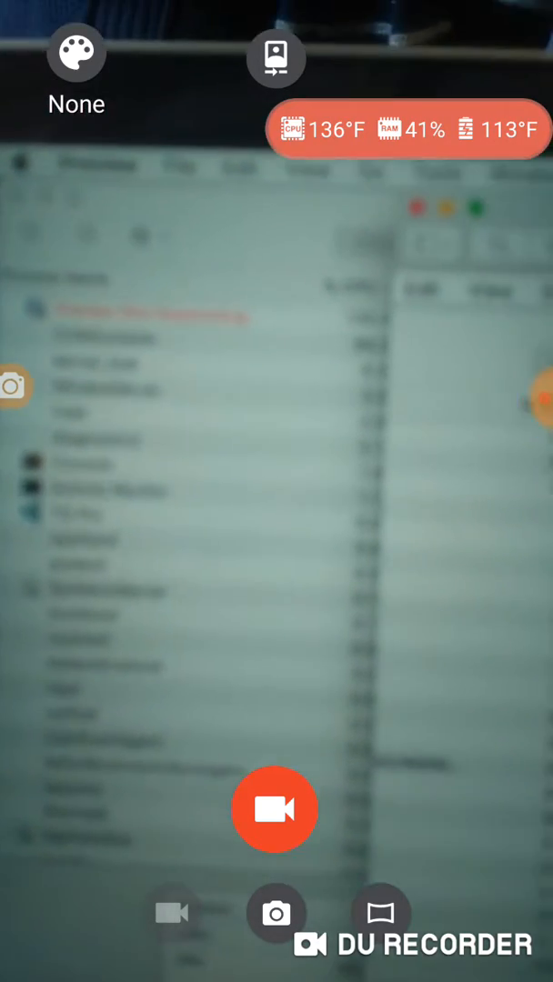
click(277, 807)
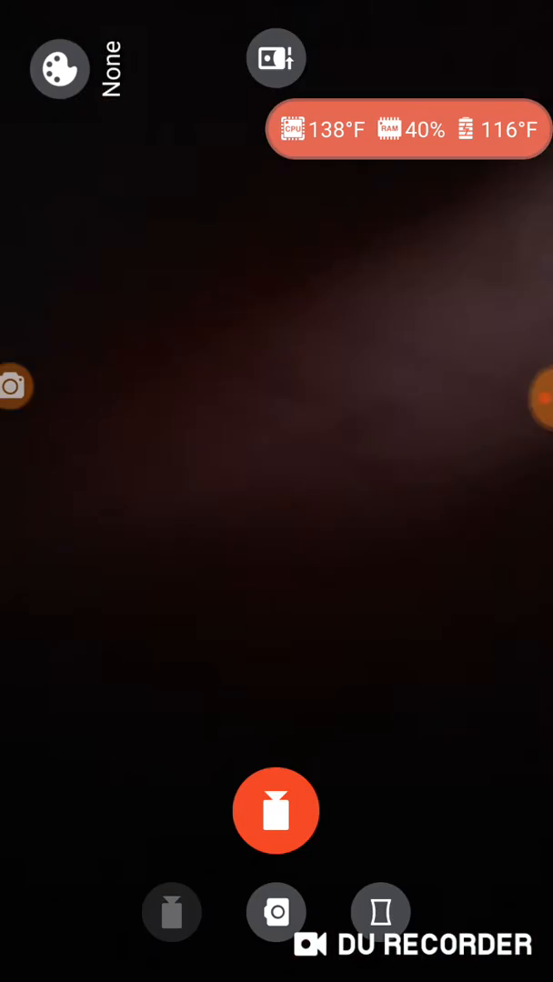
click(276, 811)
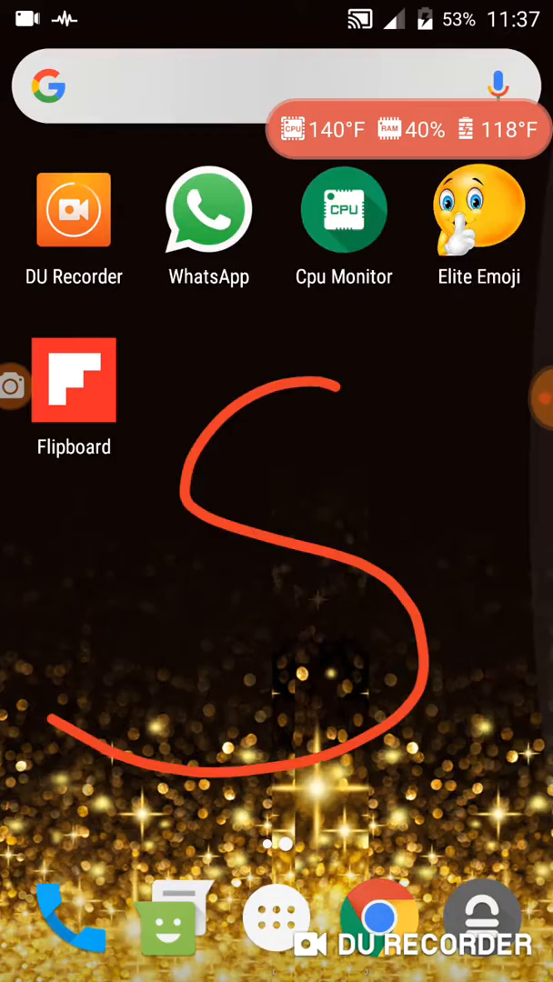
Glance at the Messaging list, return home, and show DU Recorder's pause/stop controls
click(167, 918)
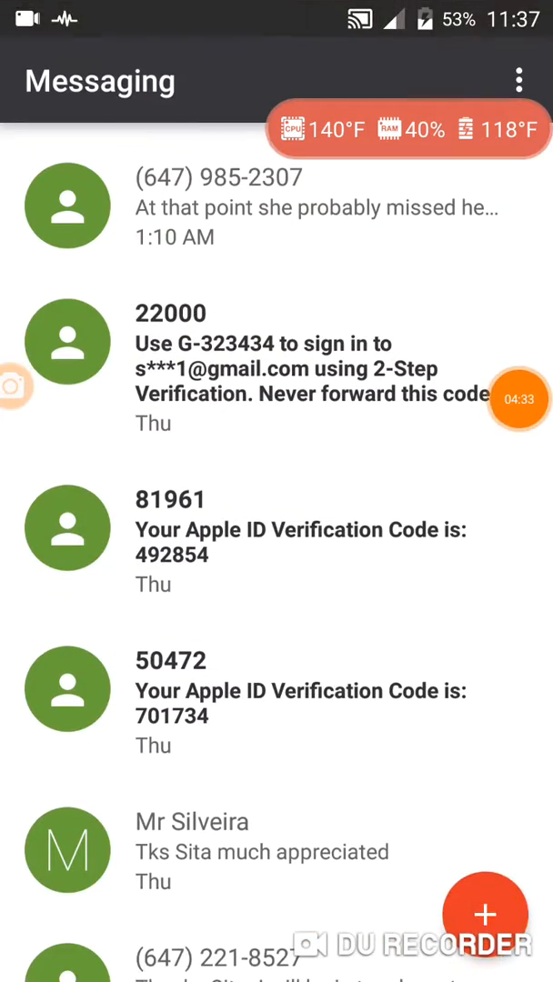
key(HOME)
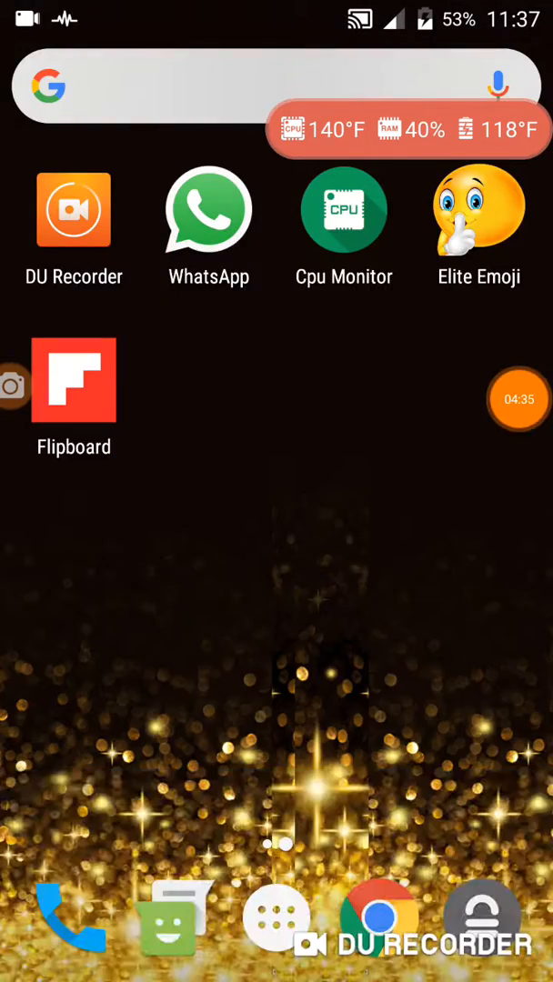
click(518, 401)
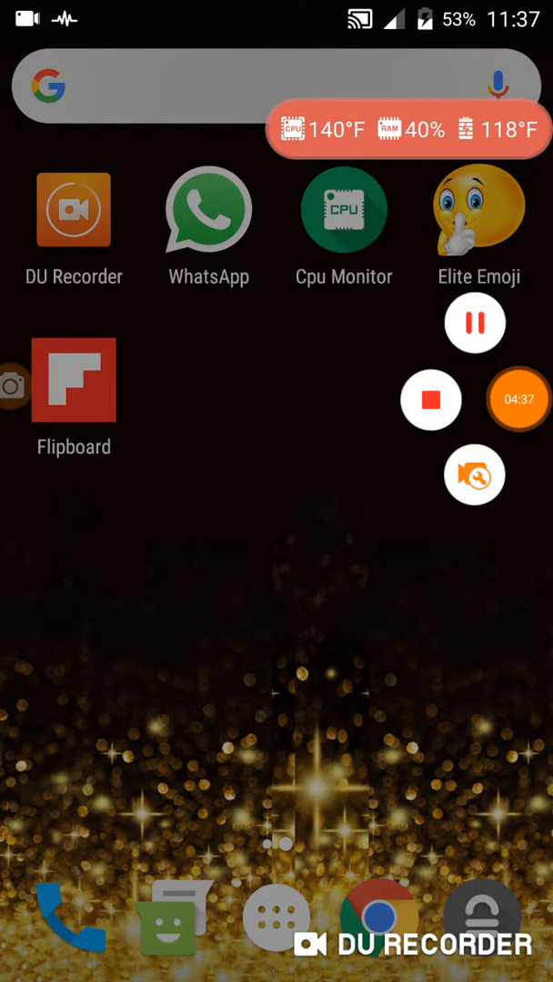